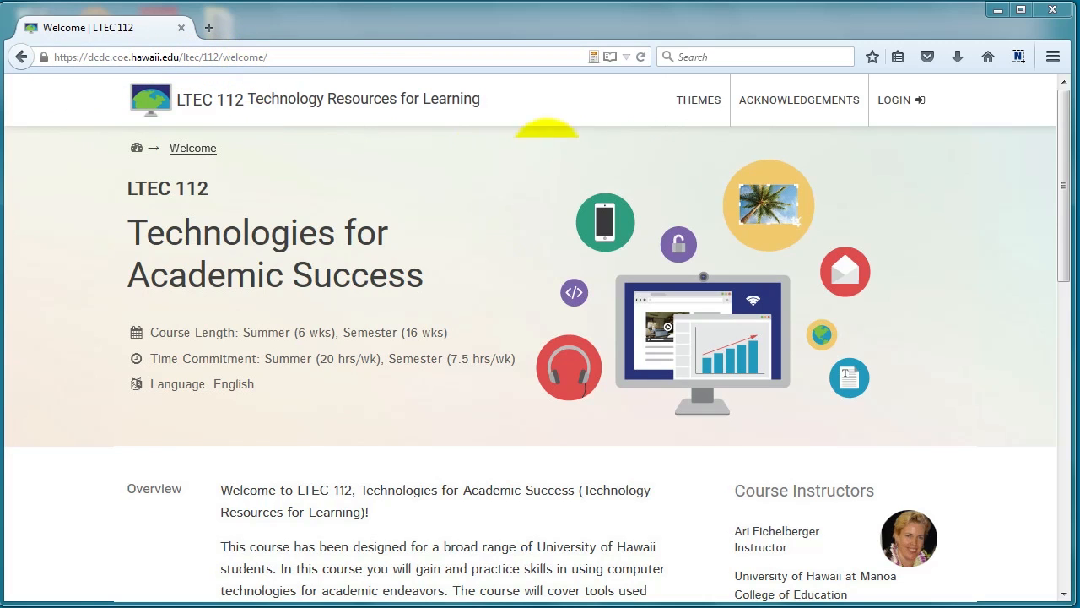
Step: Log in to the course site with the UH ID to reach the dashboard
click(900, 99)
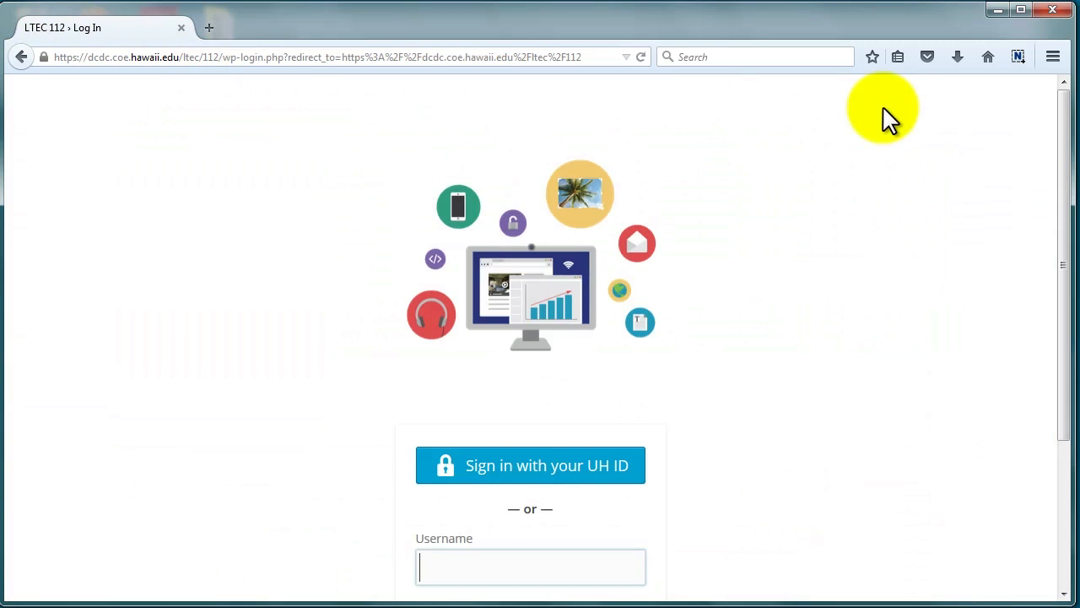
click(530, 465)
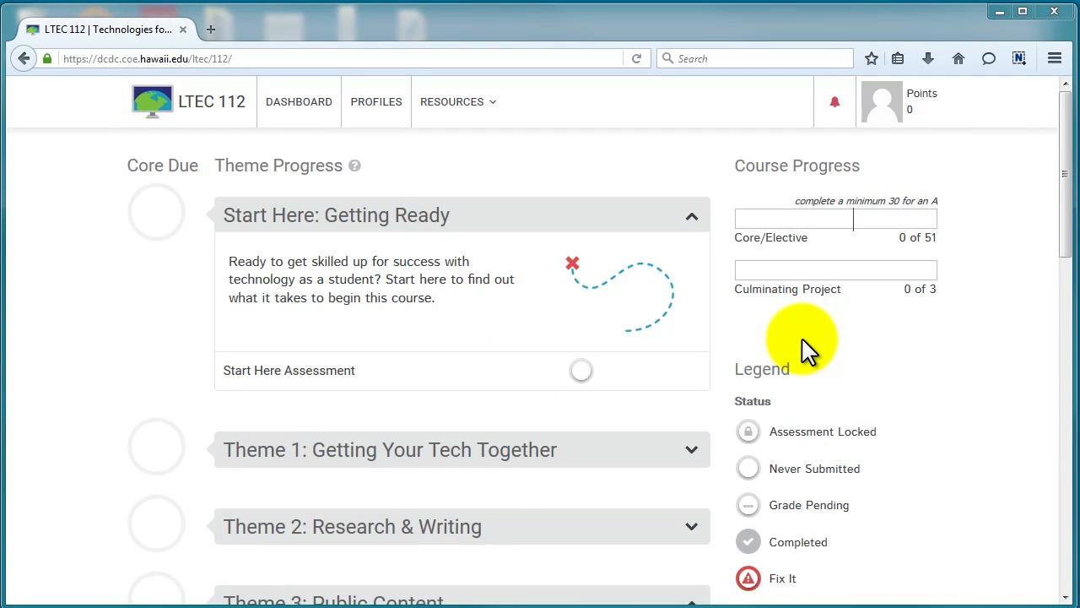
mouse_move(654, 300)
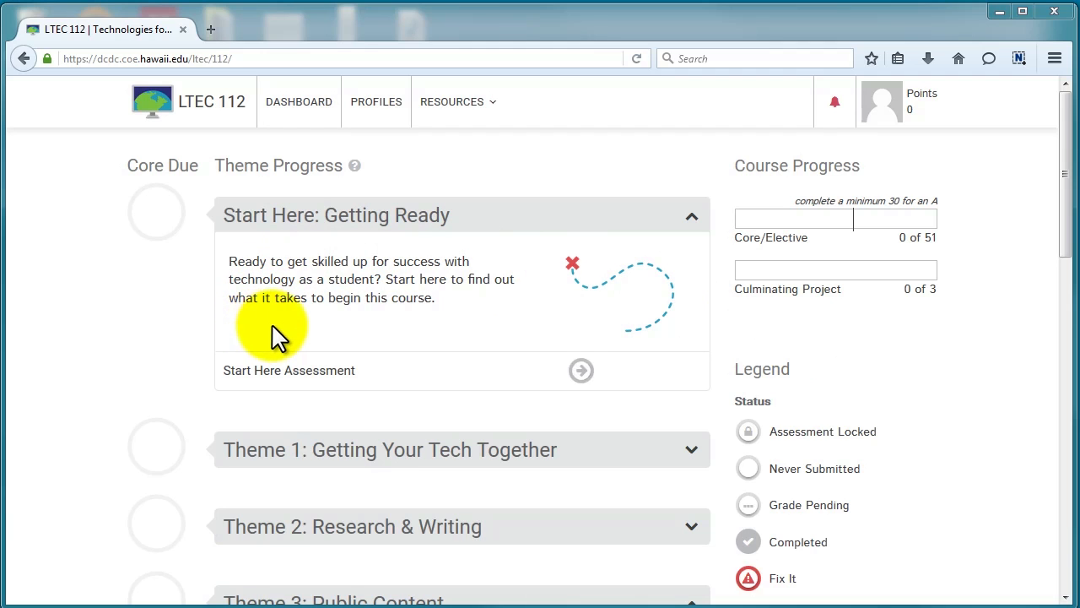
mouse_move(581, 371)
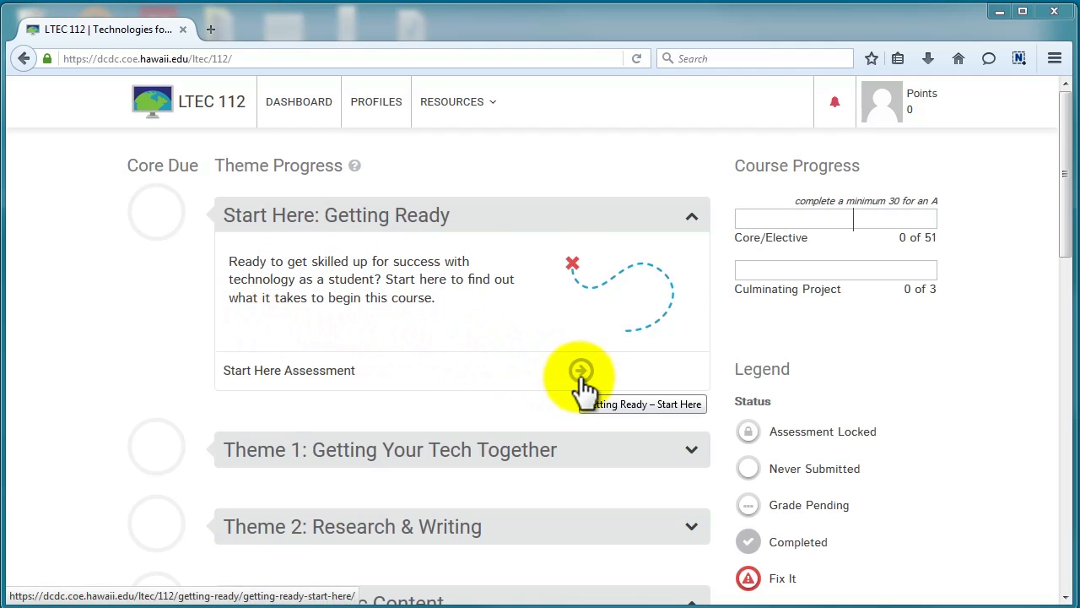
Step: Open the Getting Ready – Start Here page, begin its assessment and start Task 1
click(580, 371)
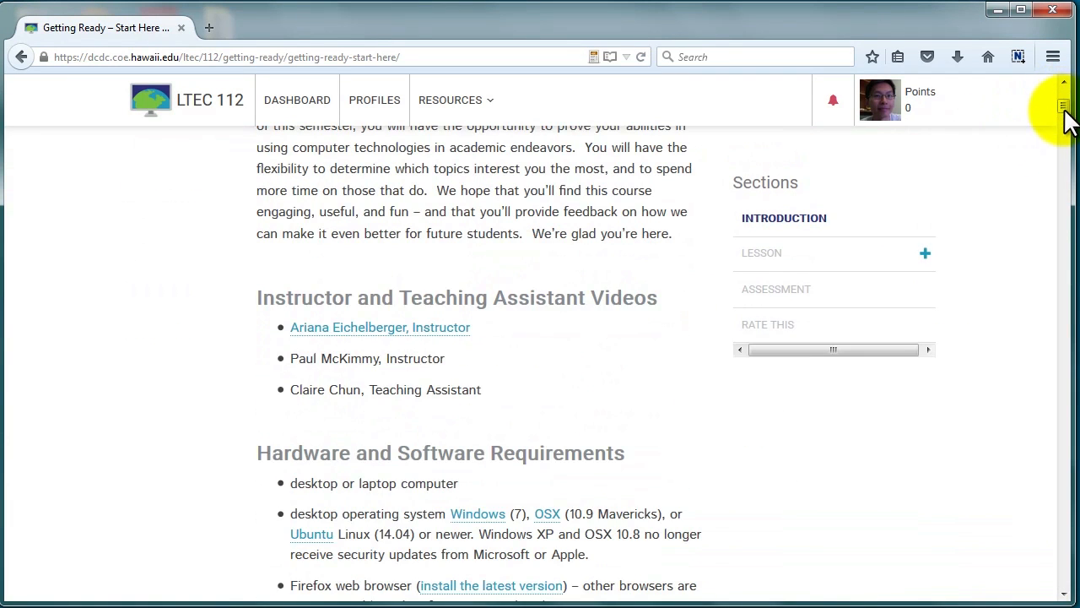
click(925, 254)
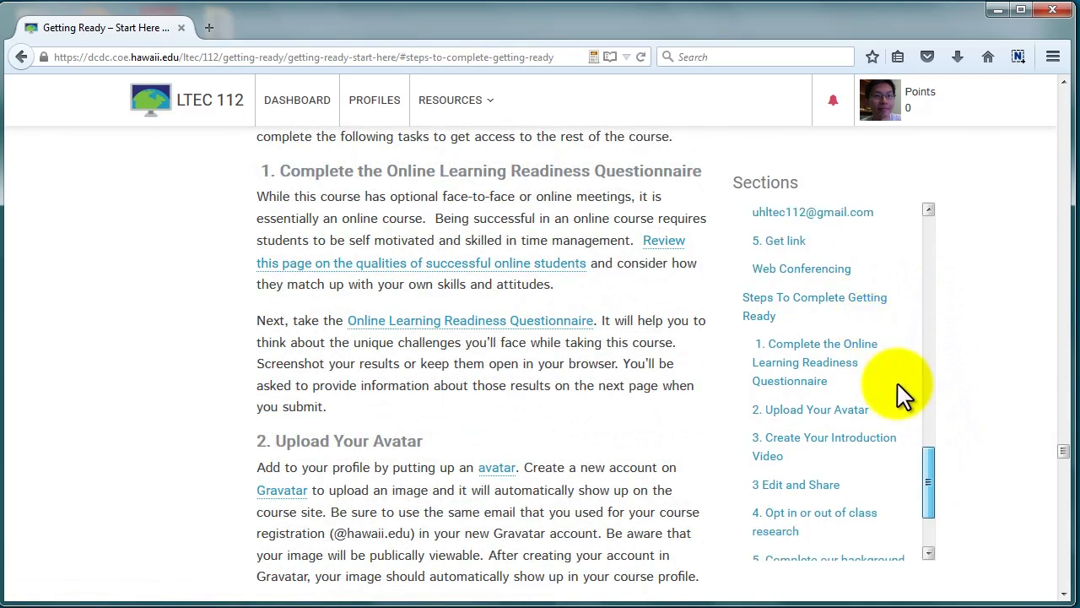
scroll(down, 3)
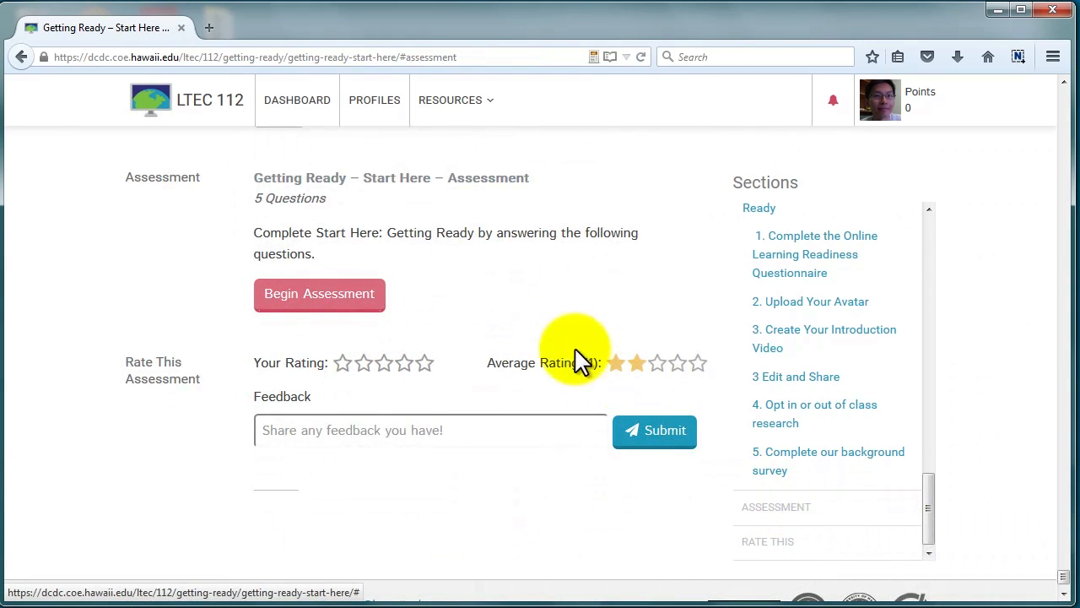
click(319, 293)
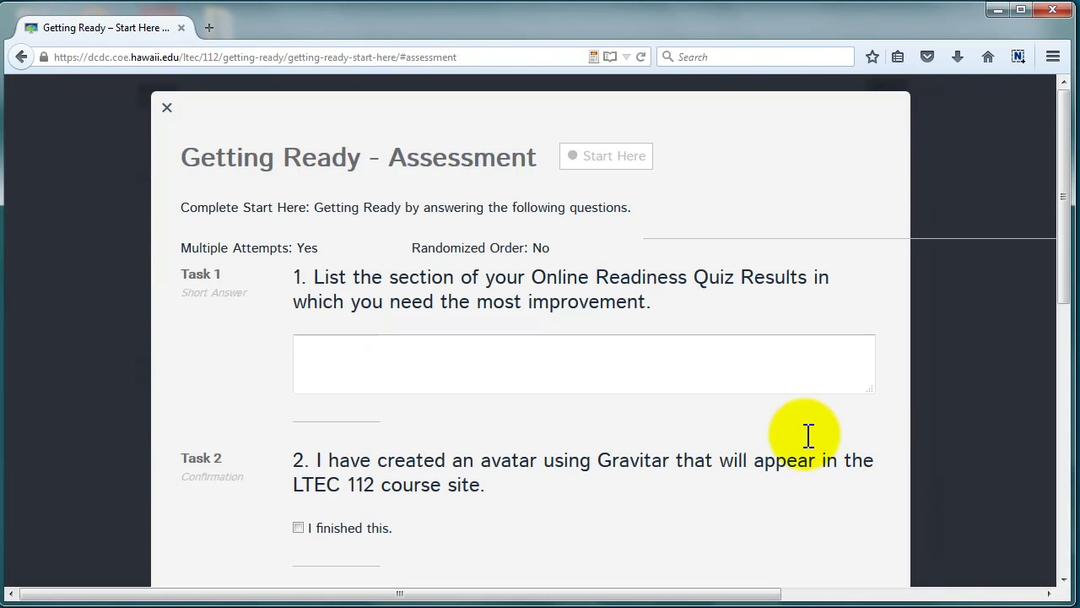
click(166, 107)
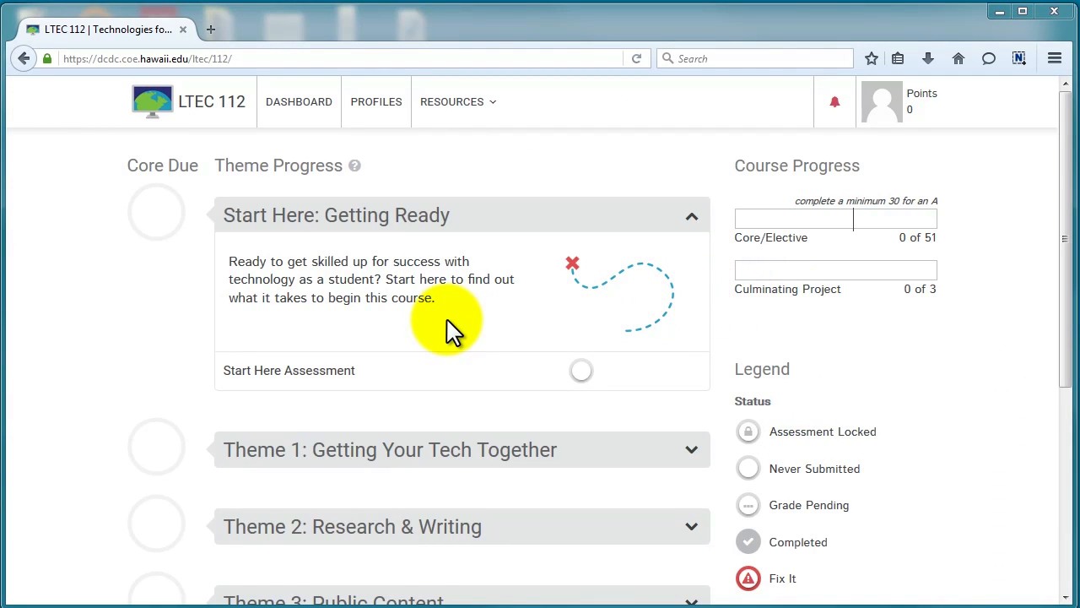
Step: Scroll the dashboard and expand the Theme 2: Research & Writing bar
scroll(down, 3)
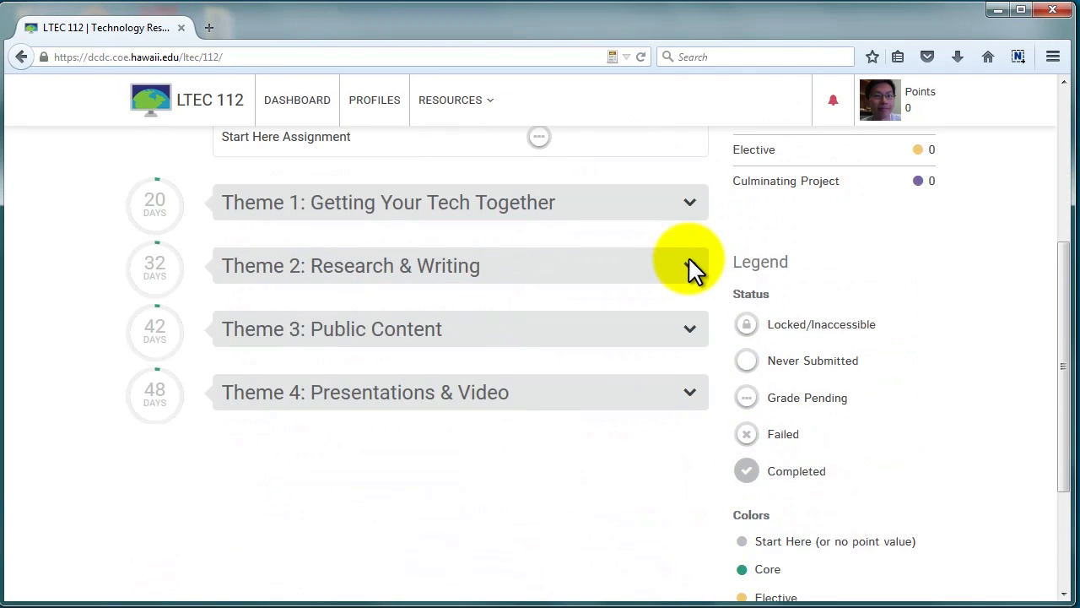
click(688, 265)
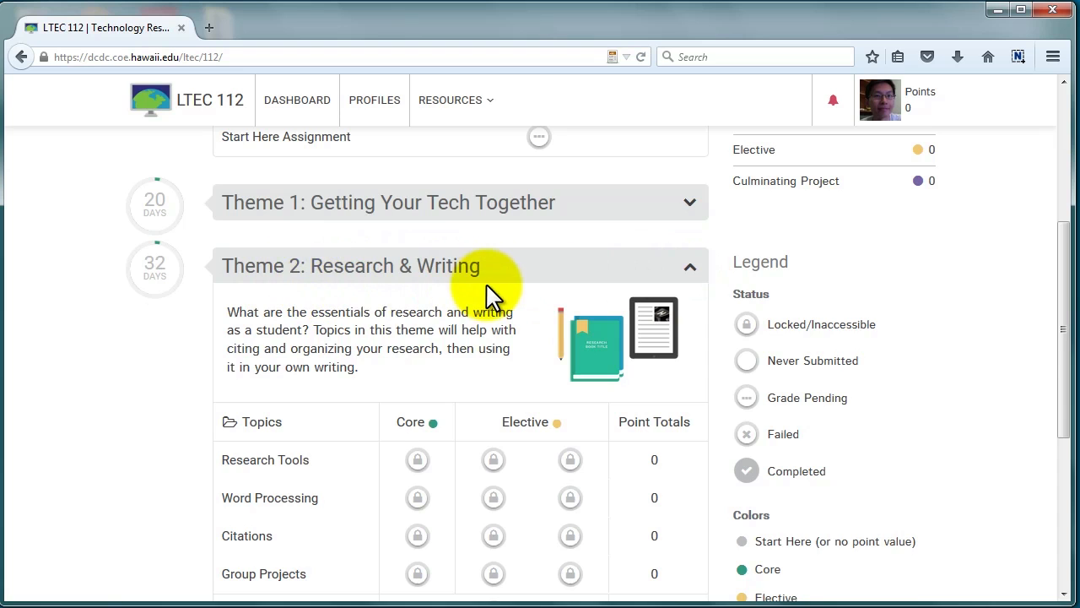
Step: Browse the Theme 2 topics table and open the Research Tools core lesson
scroll(down, 3)
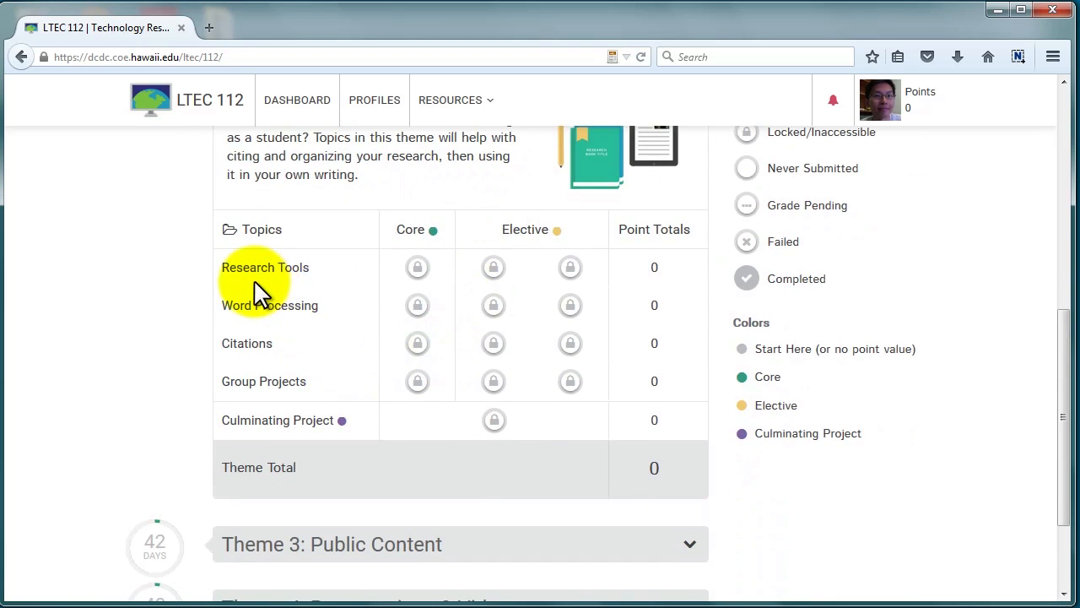
mouse_move(308, 389)
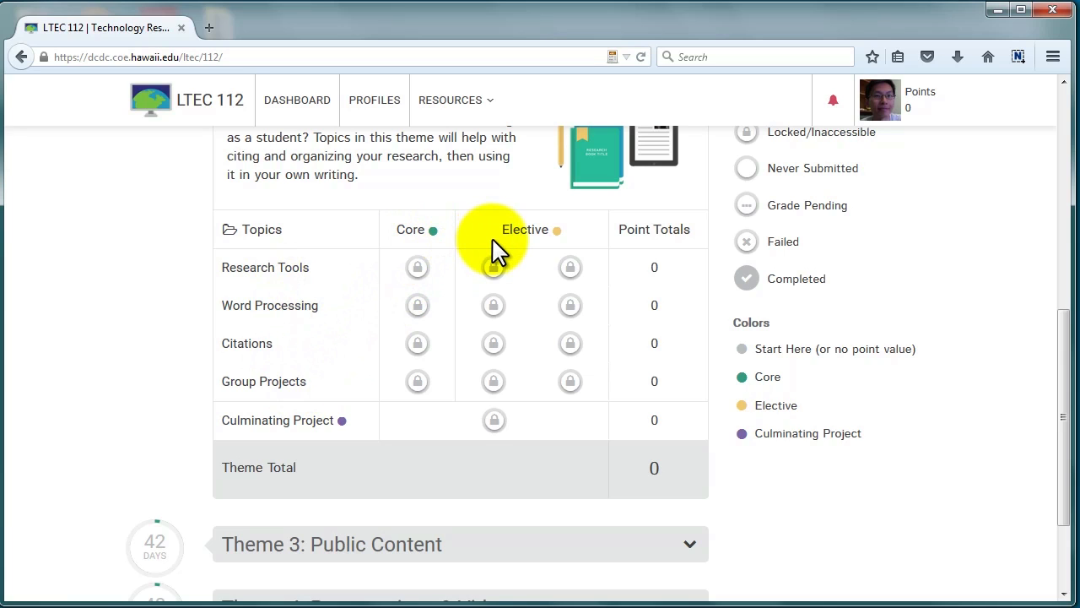
mouse_move(570, 258)
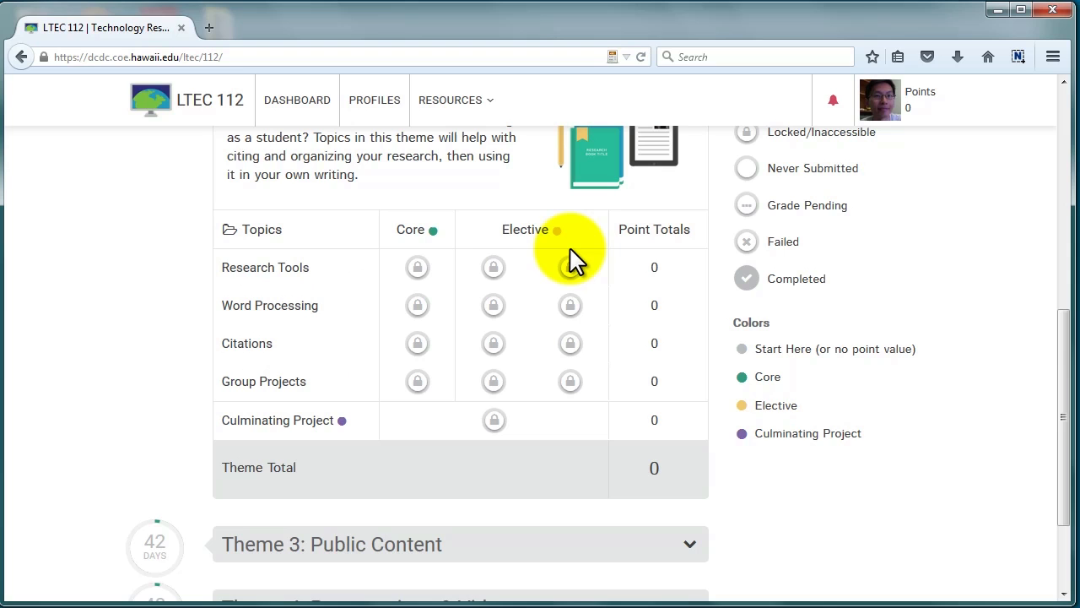
mouse_move(418, 270)
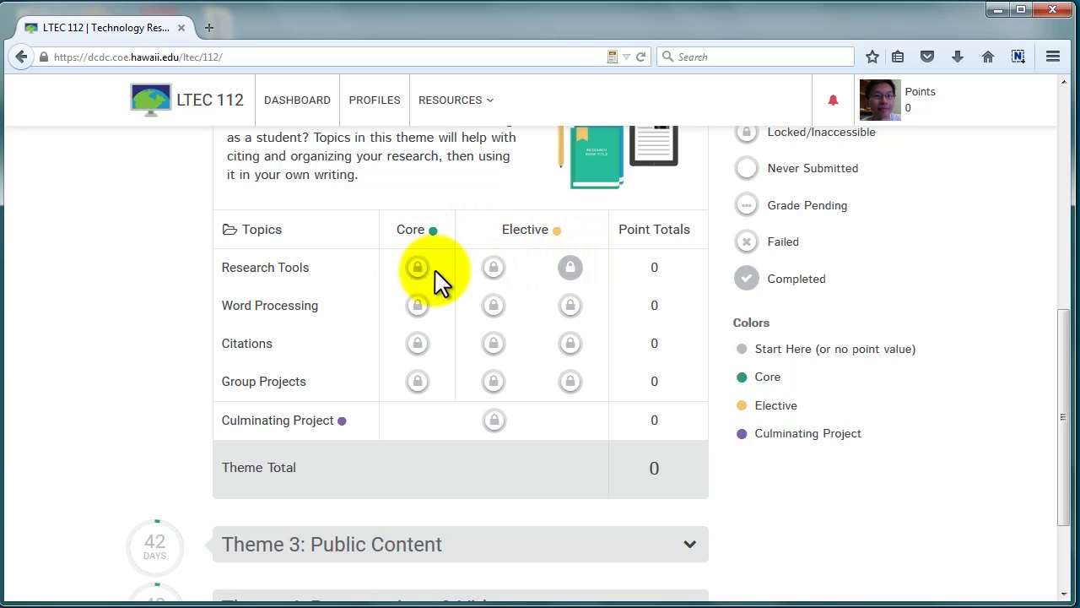
mouse_move(536, 279)
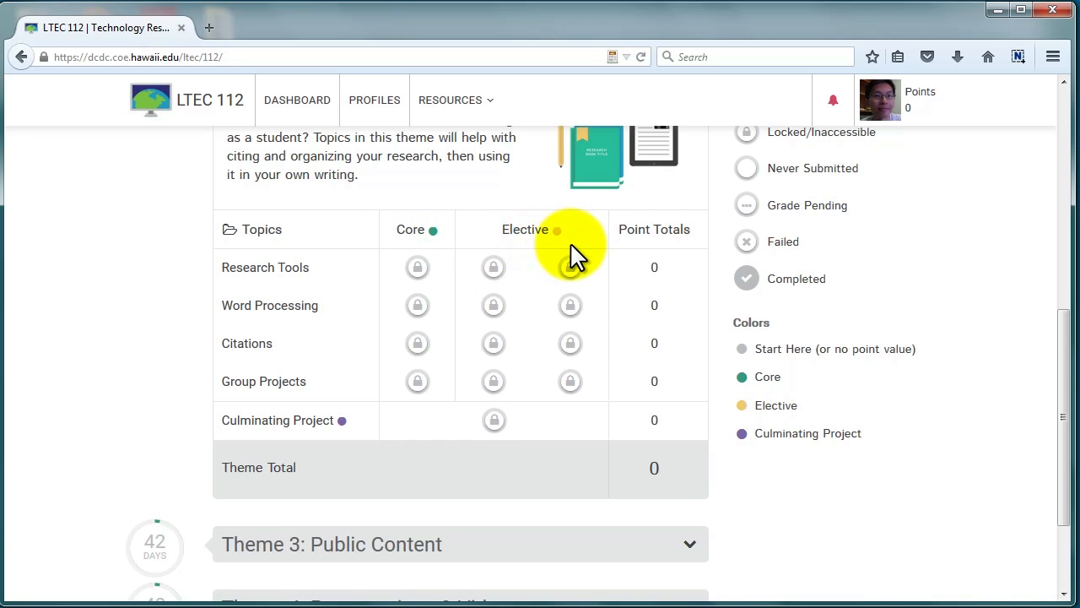
mouse_move(532, 253)
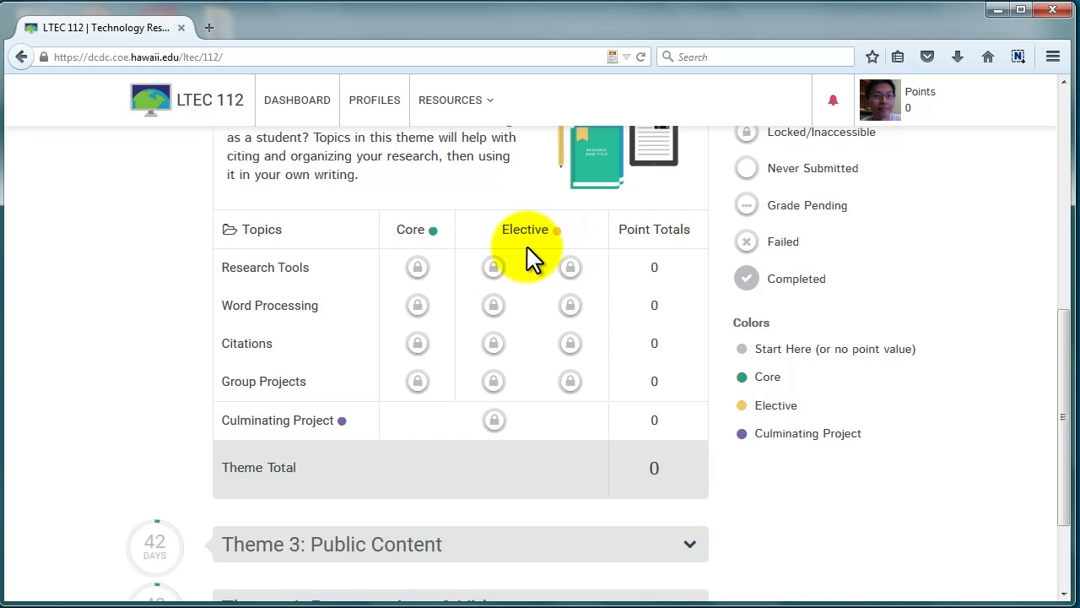
mouse_move(317, 430)
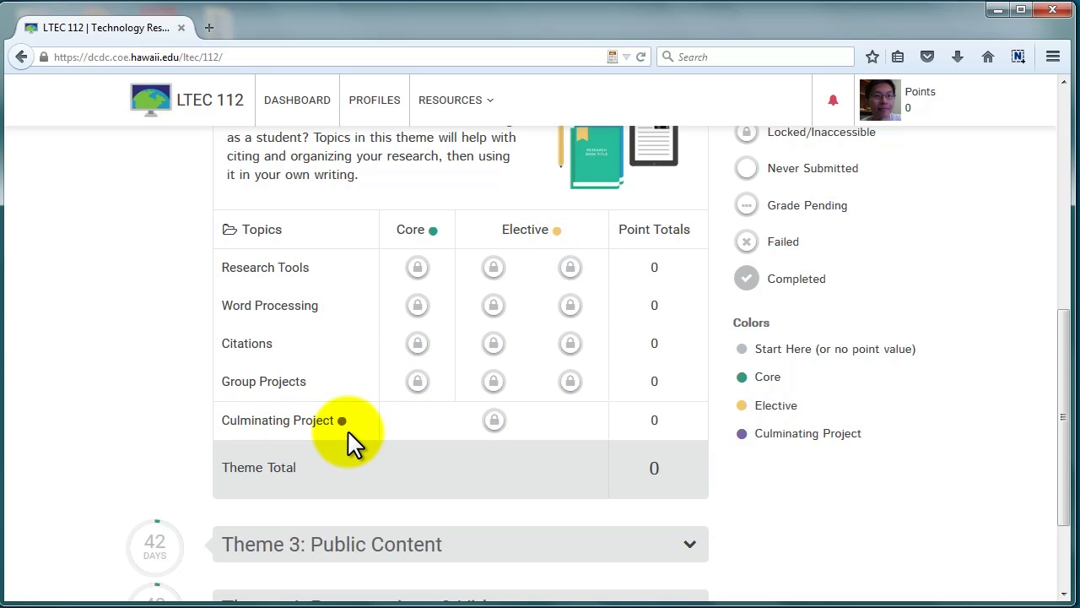
mouse_move(417, 268)
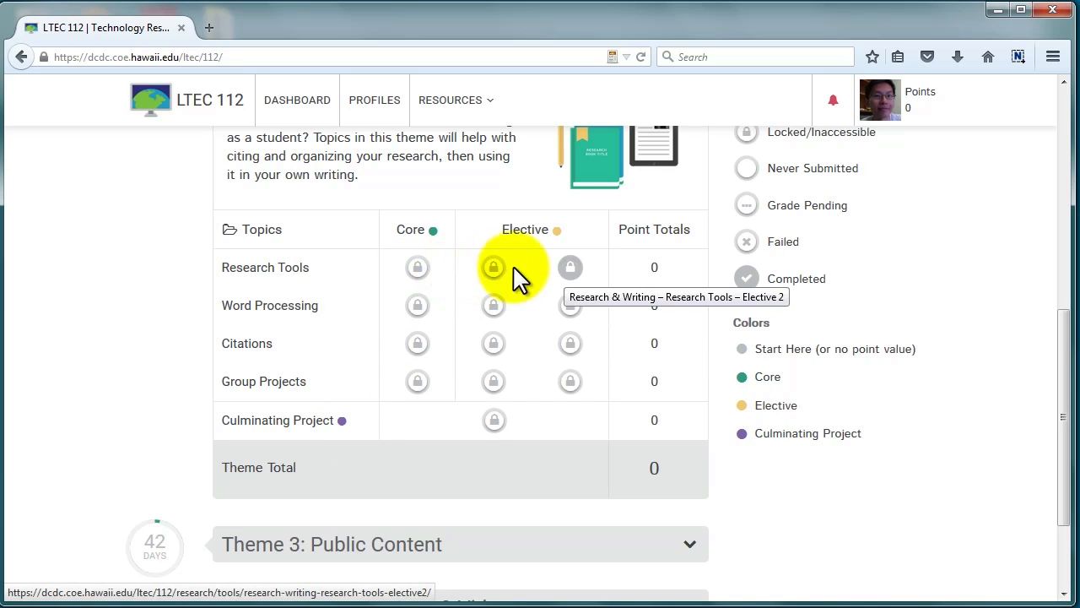
mouse_move(570, 268)
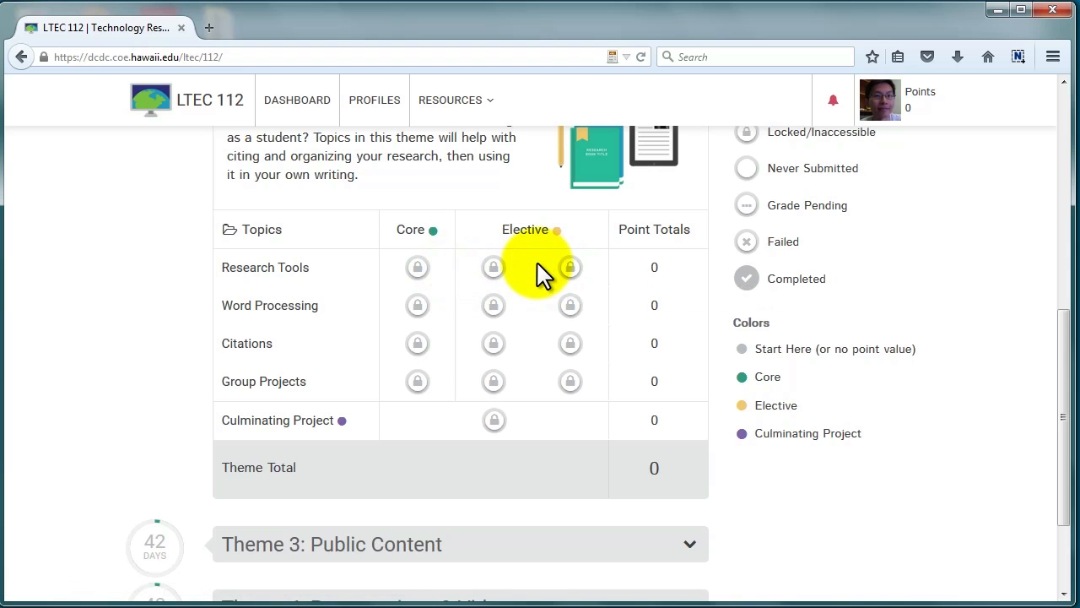
scroll(up, 3)
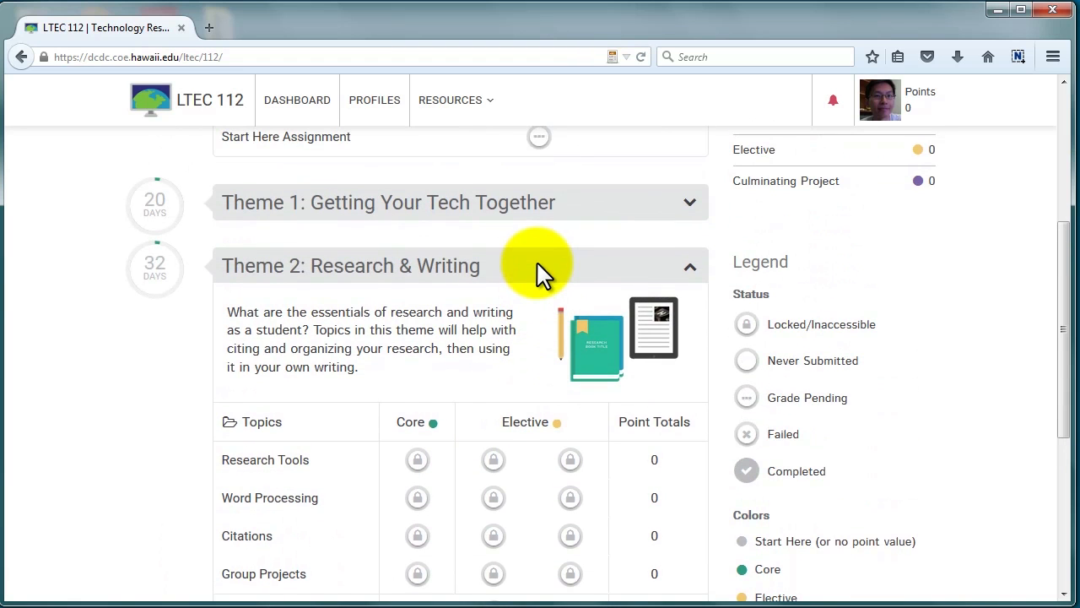
mouse_move(739, 361)
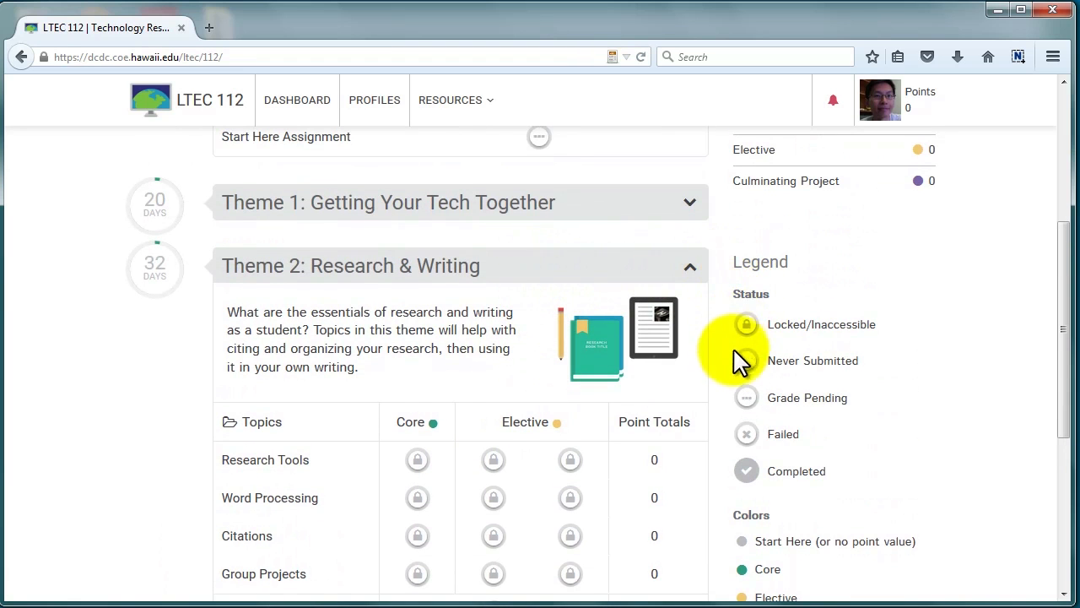
scroll(down, 3)
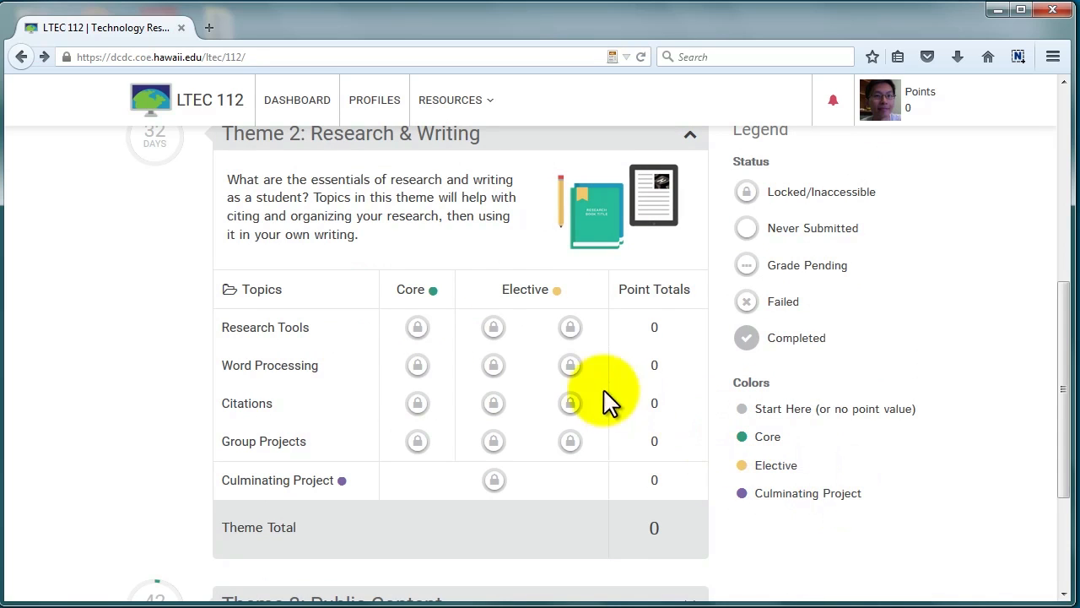
click(418, 328)
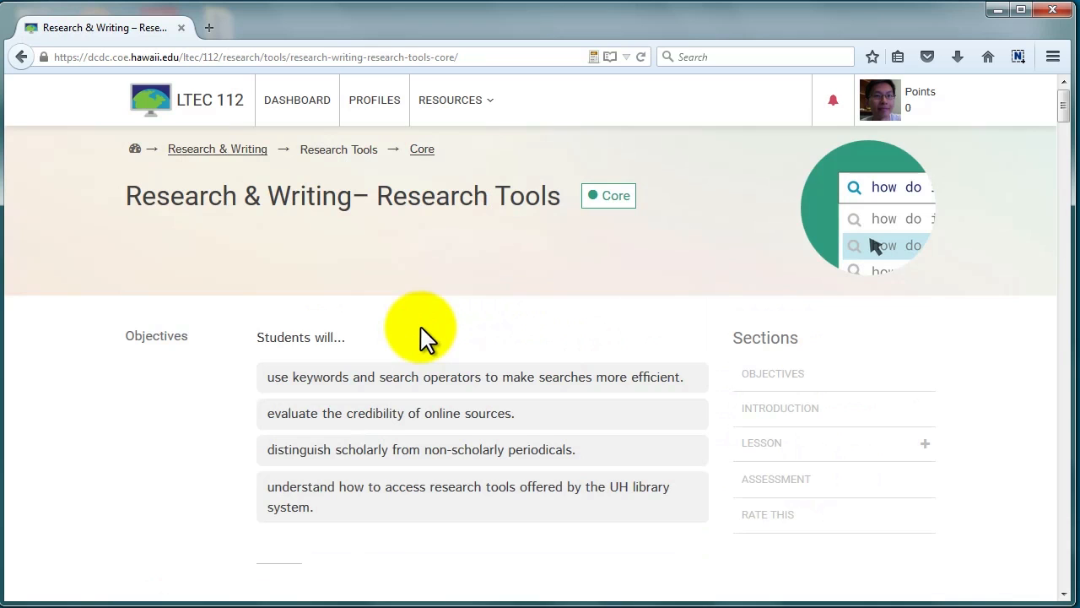
mouse_move(291, 346)
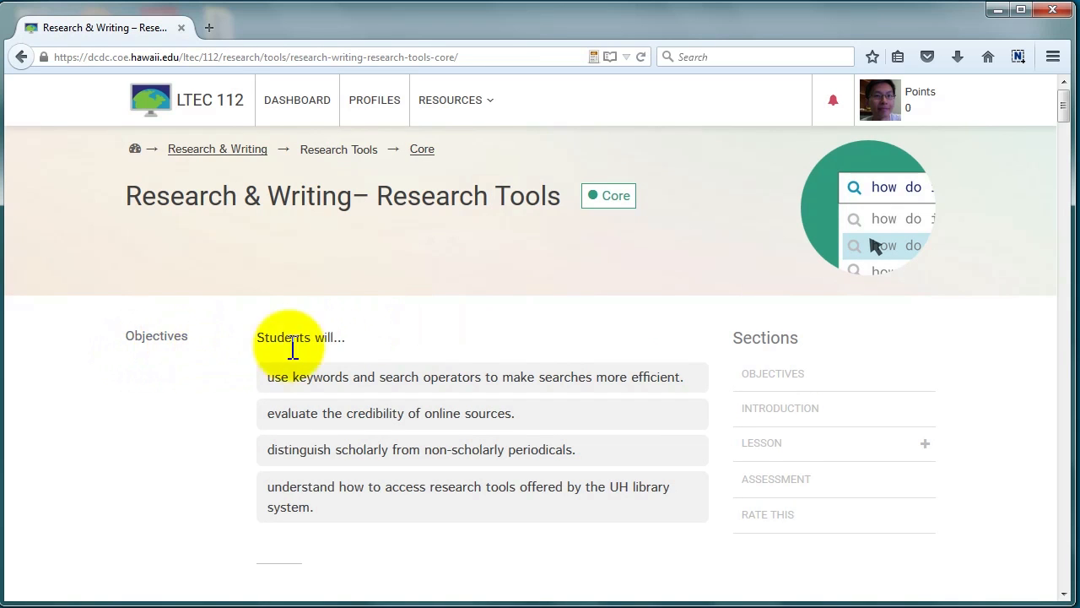
scroll(down, 3)
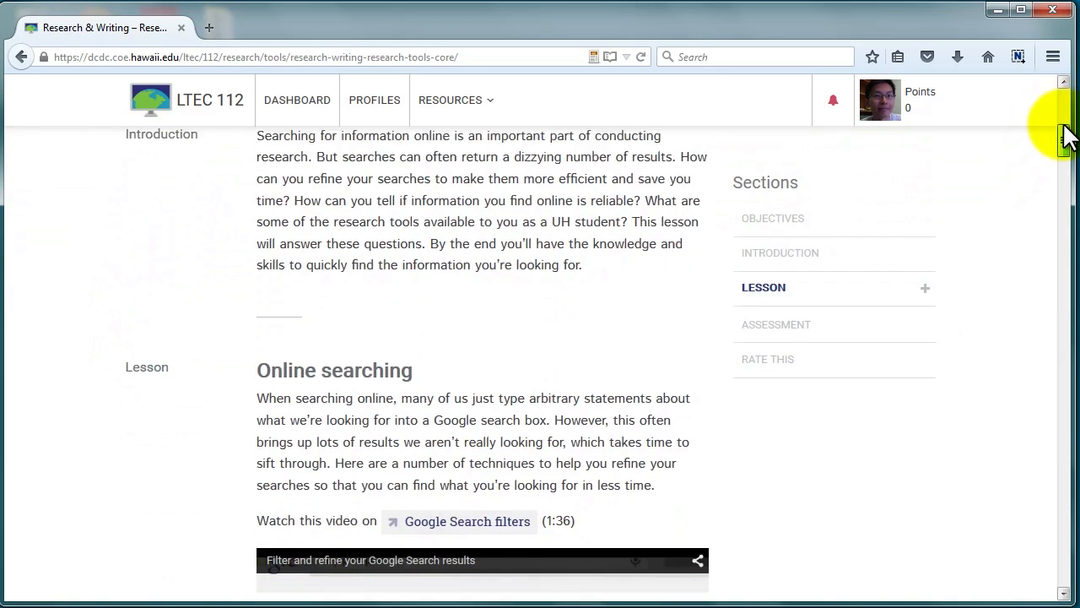
scroll(down, 3)
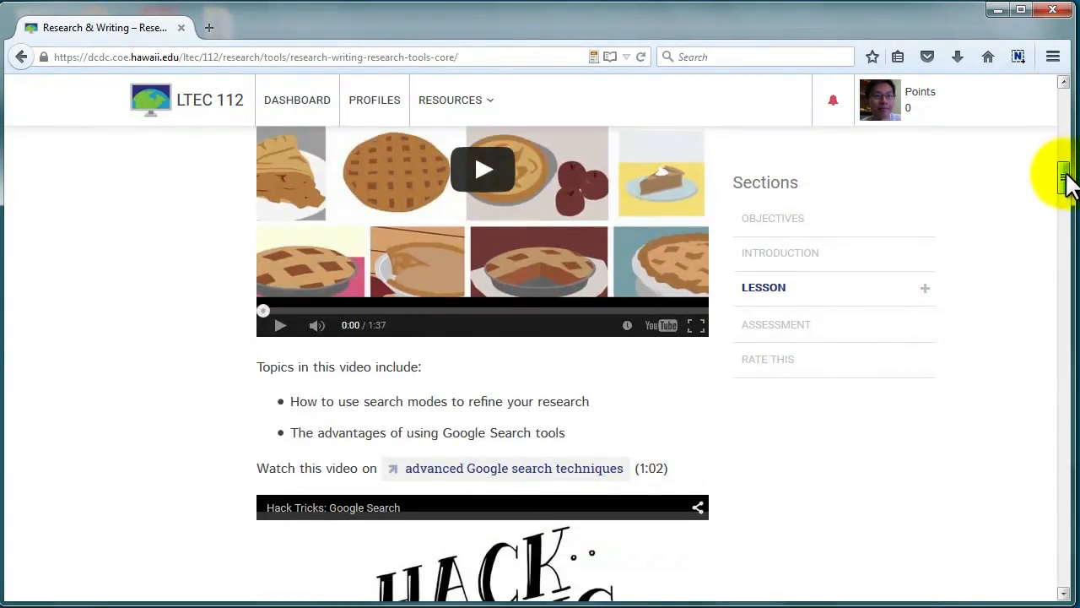
scroll(down, 3)
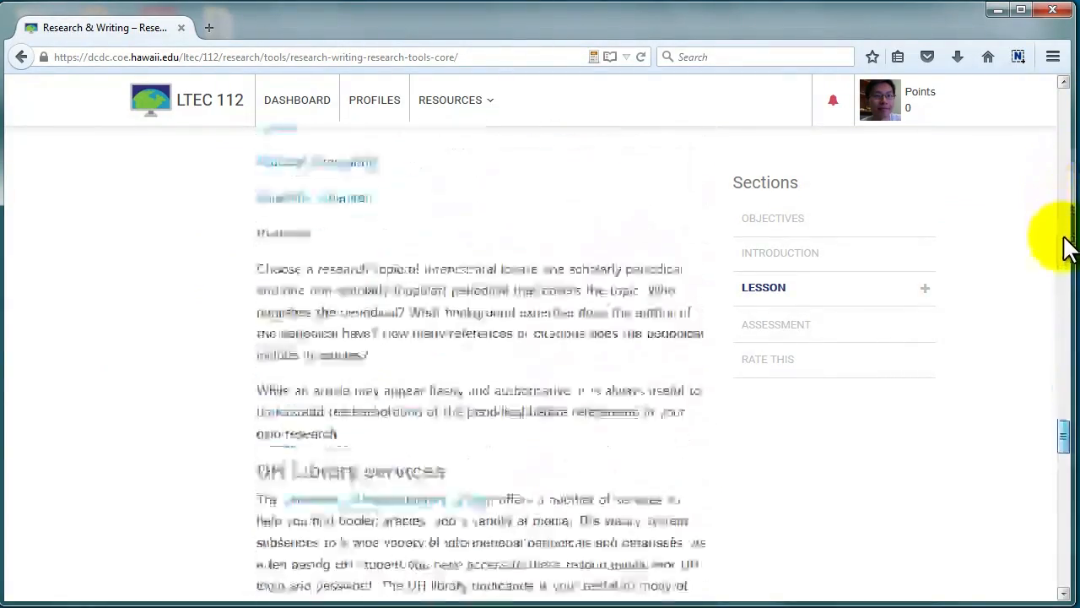
scroll(down, 3)
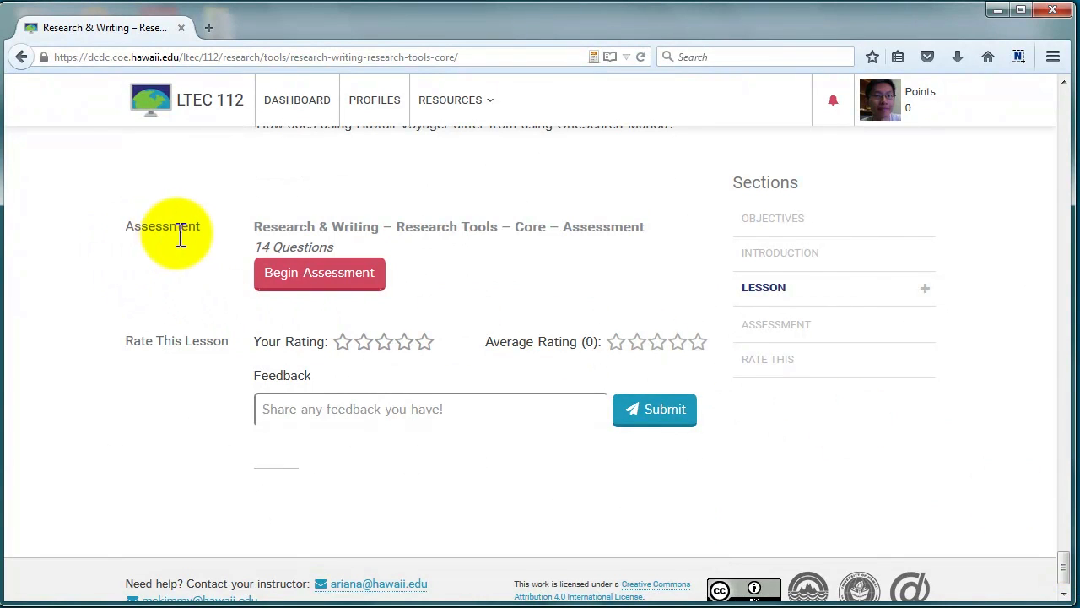
mouse_move(138, 355)
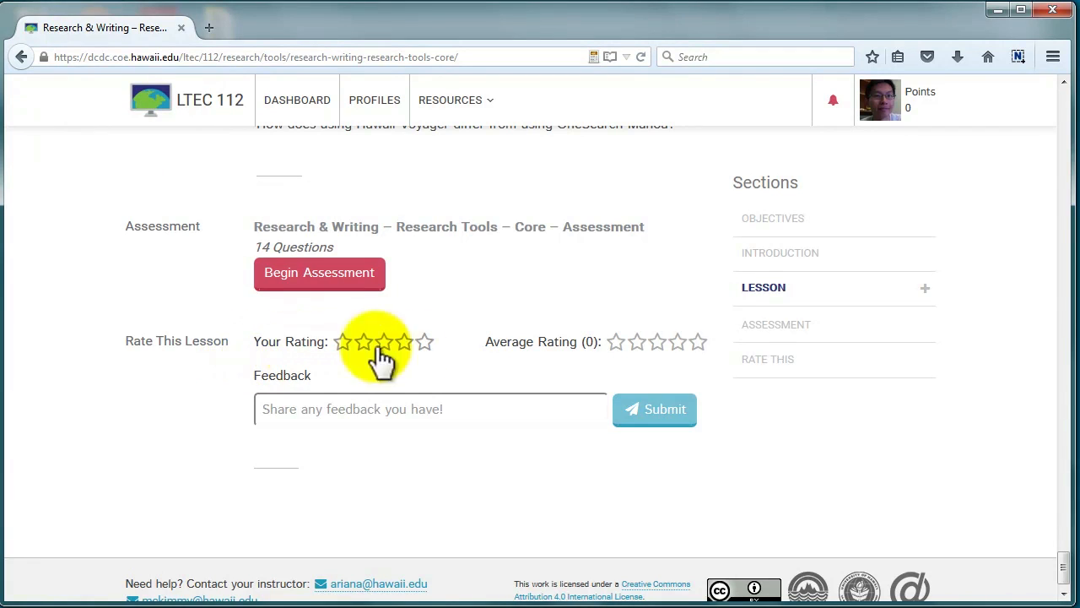
mouse_move(654, 414)
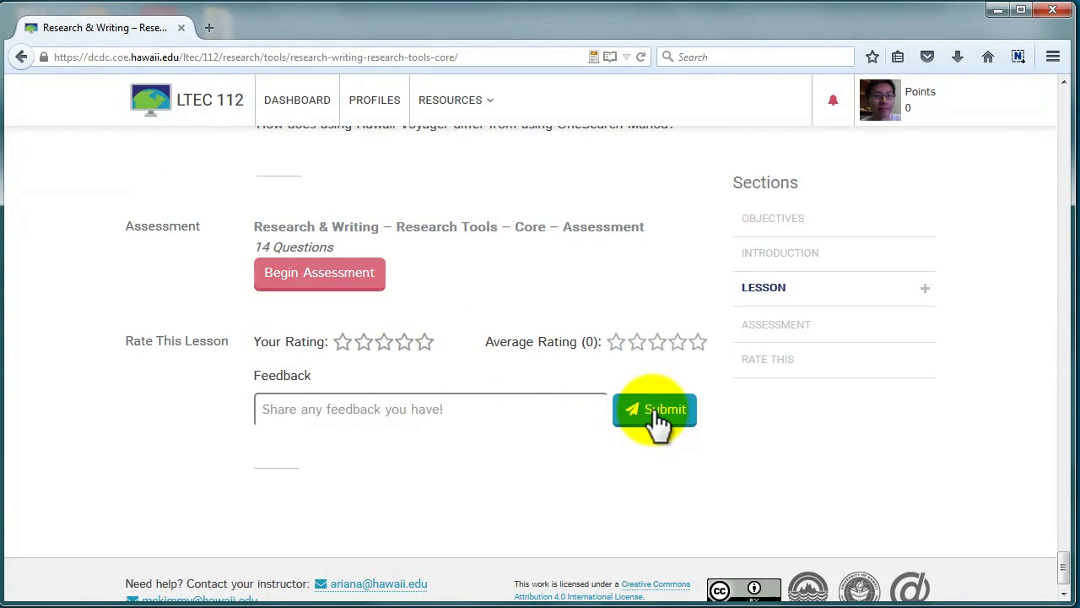
Step: Begin the Research Tools core assessment from the lesson's Assessment section
click(319, 272)
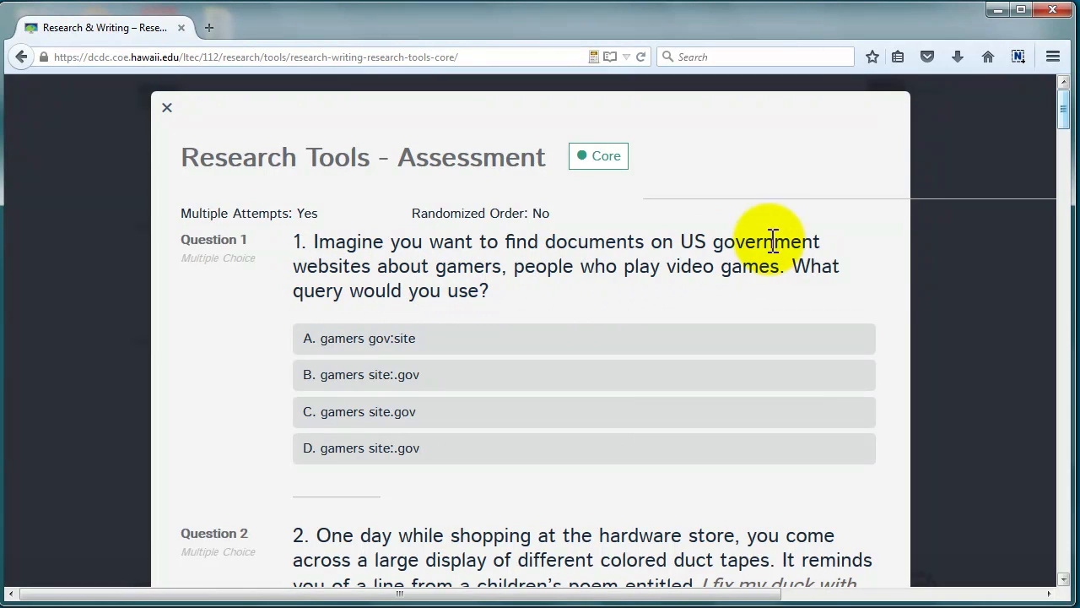
Step: Scroll through the Research Tools assessment to the bottom and submit it
scroll(down, 3)
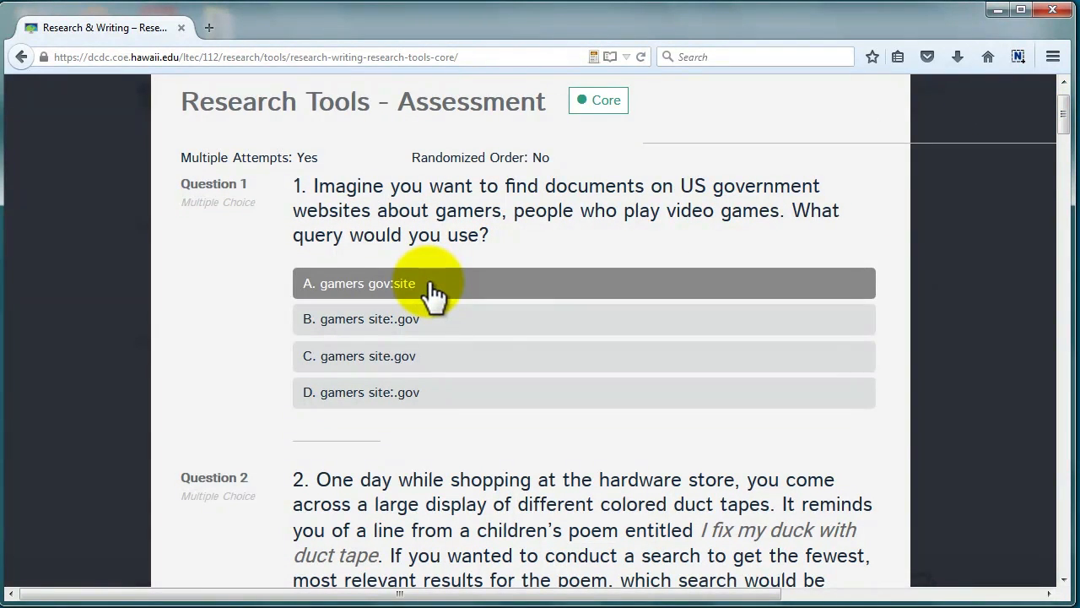
scroll(down, 3)
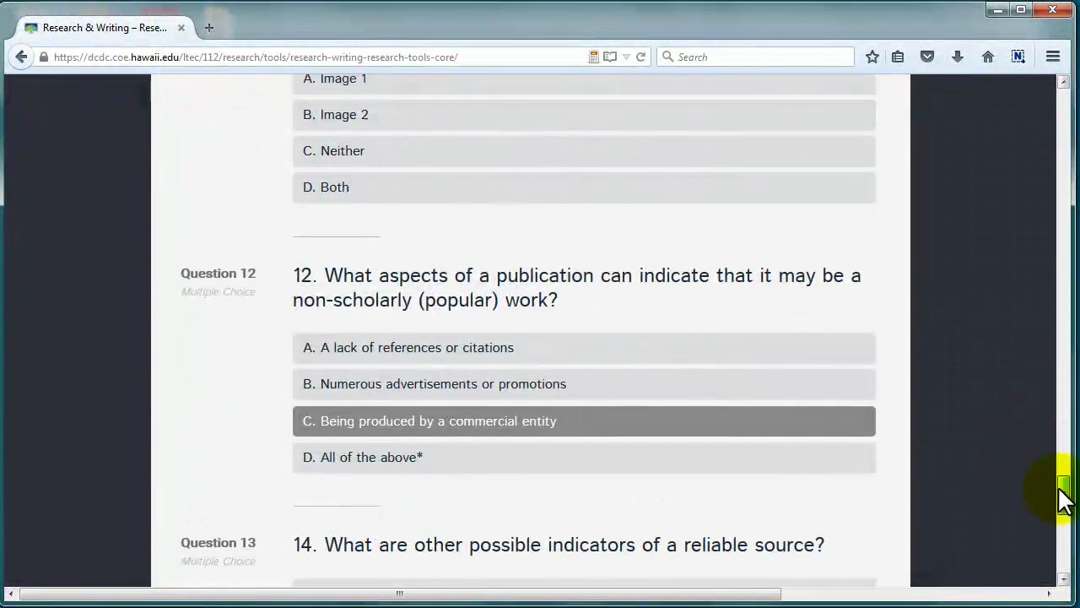
scroll(down, 3)
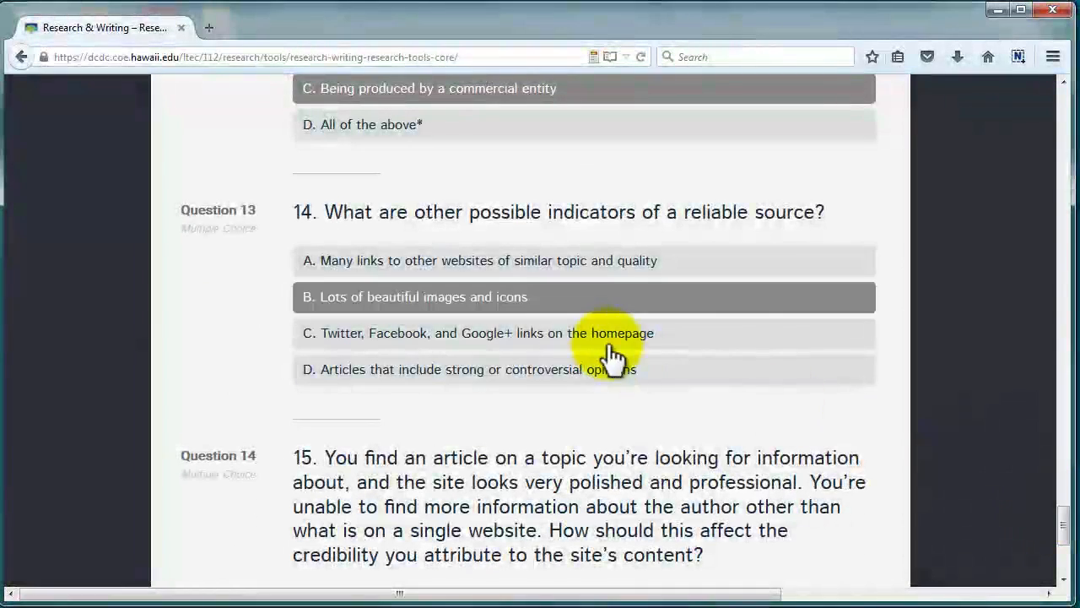
scroll(down, 3)
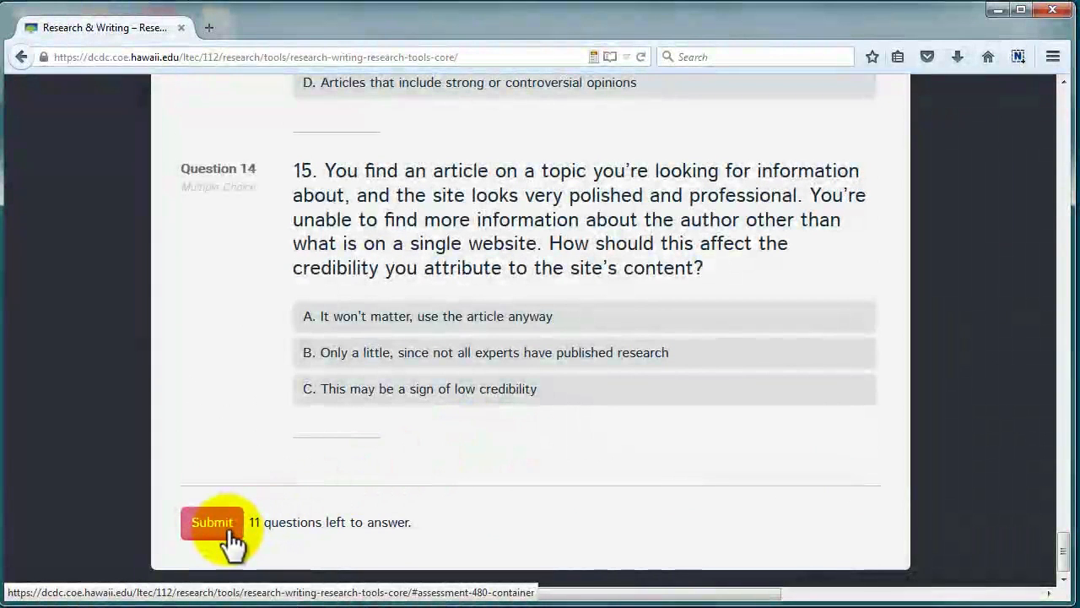
click(212, 522)
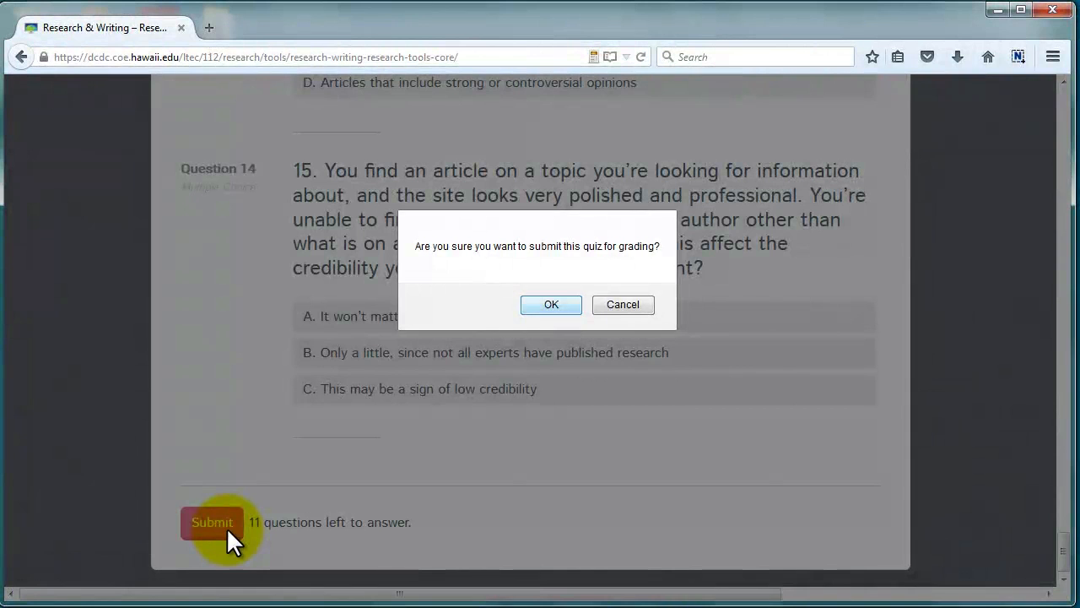
Step: Confirm the quiz submission, then return to the course dashboard
click(551, 304)
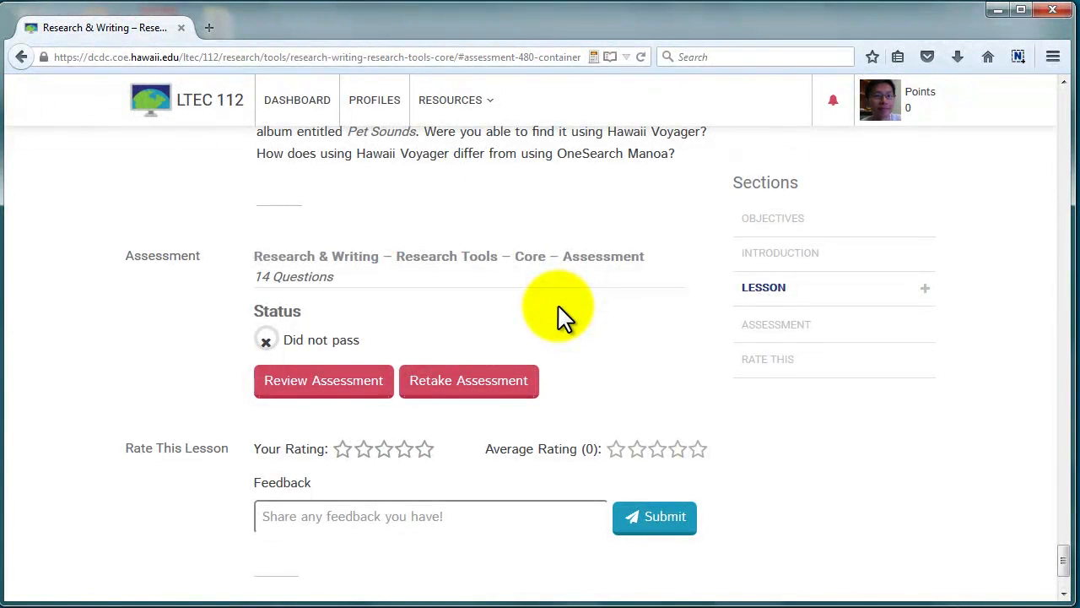
mouse_move(362, 346)
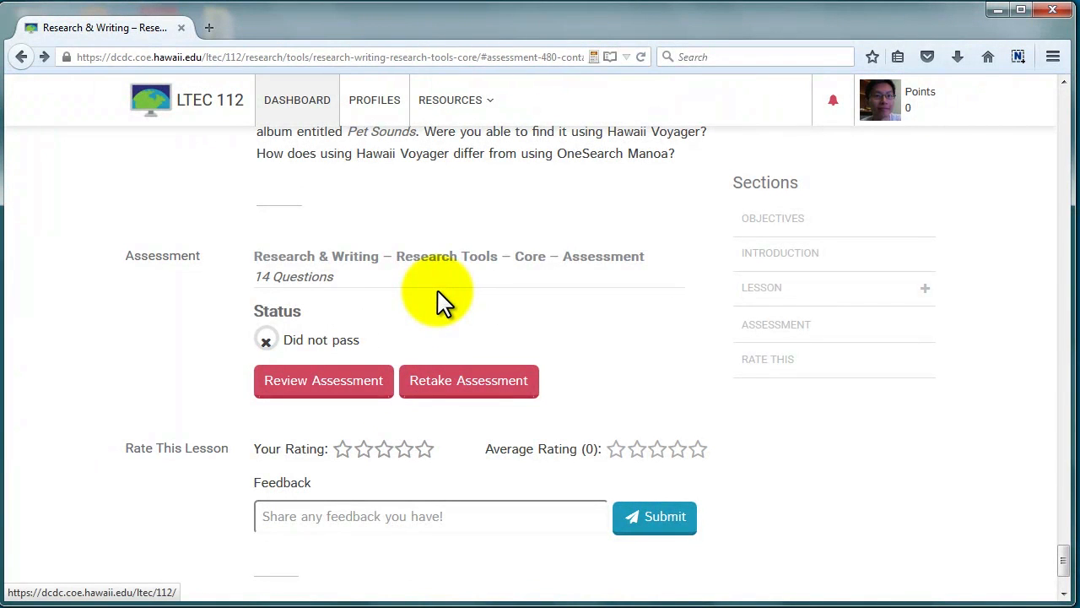
click(297, 100)
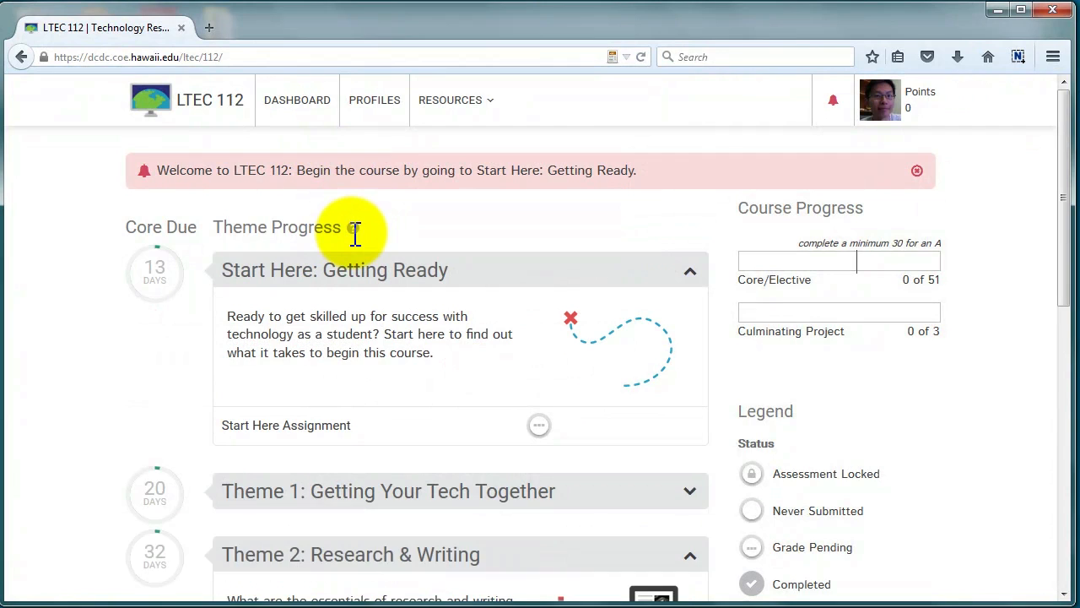
mouse_move(355, 232)
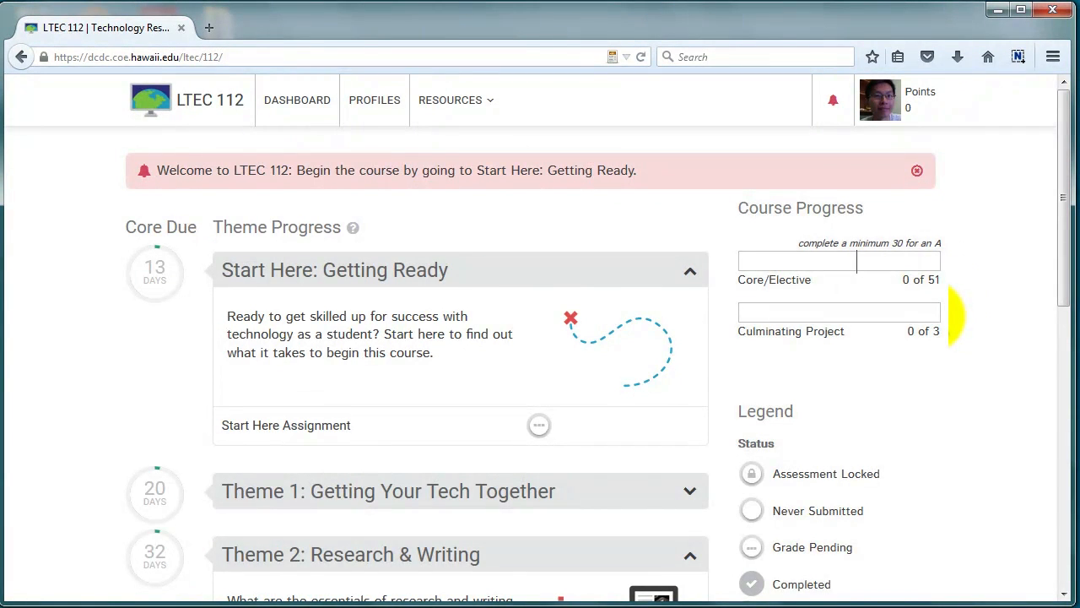
mouse_move(253, 523)
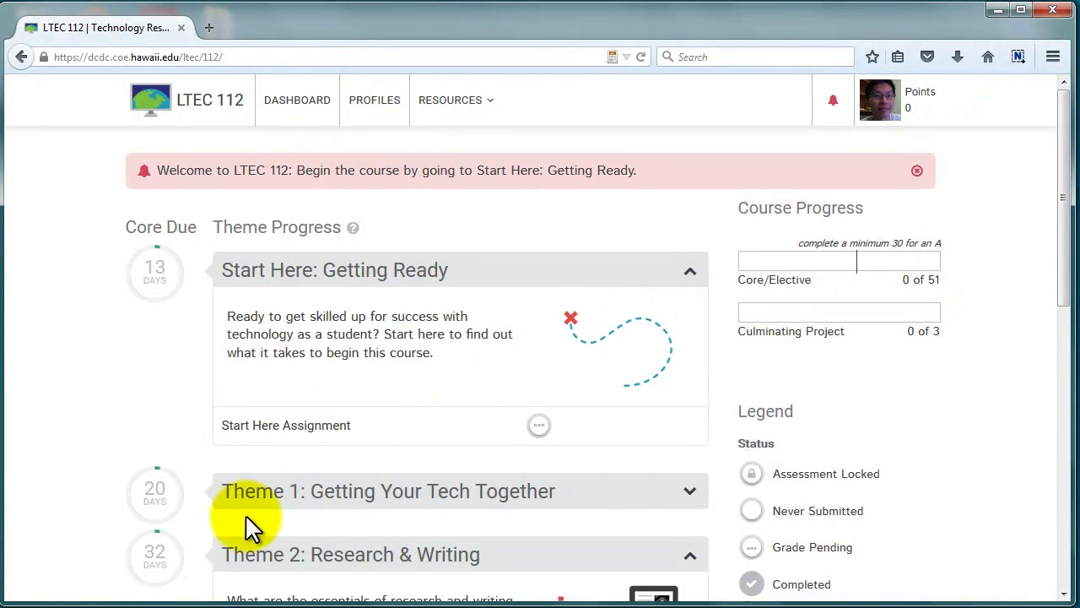
mouse_move(122, 505)
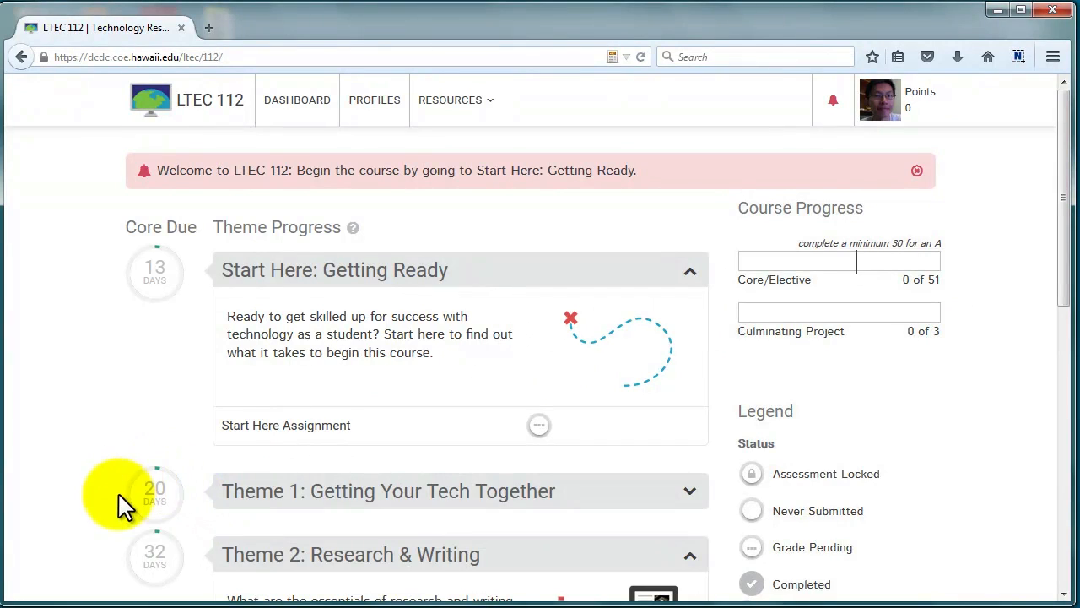
mouse_move(190, 515)
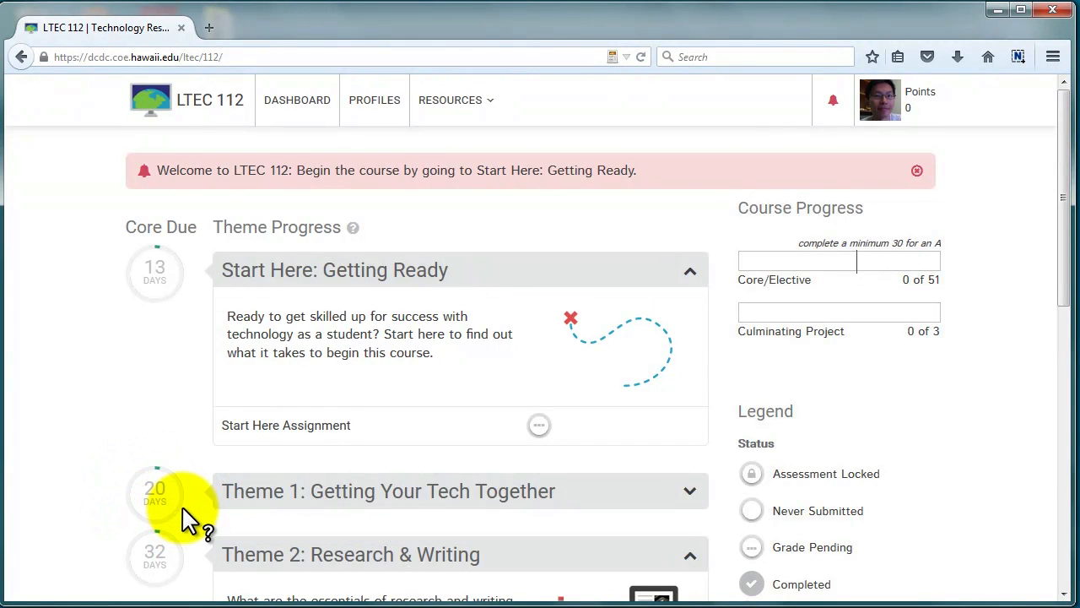
mouse_move(283, 524)
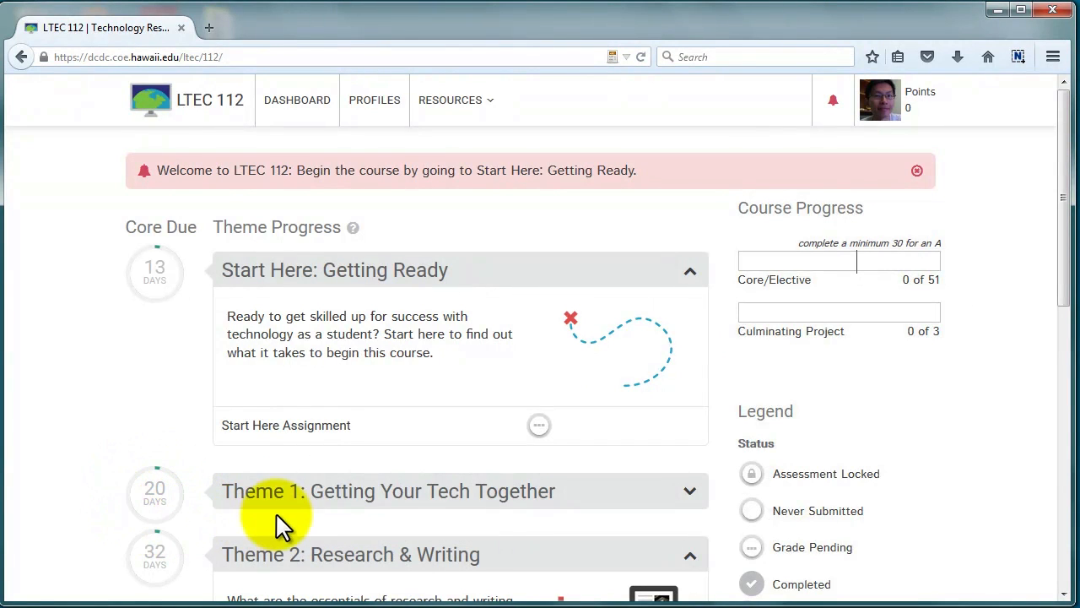
mouse_move(216, 523)
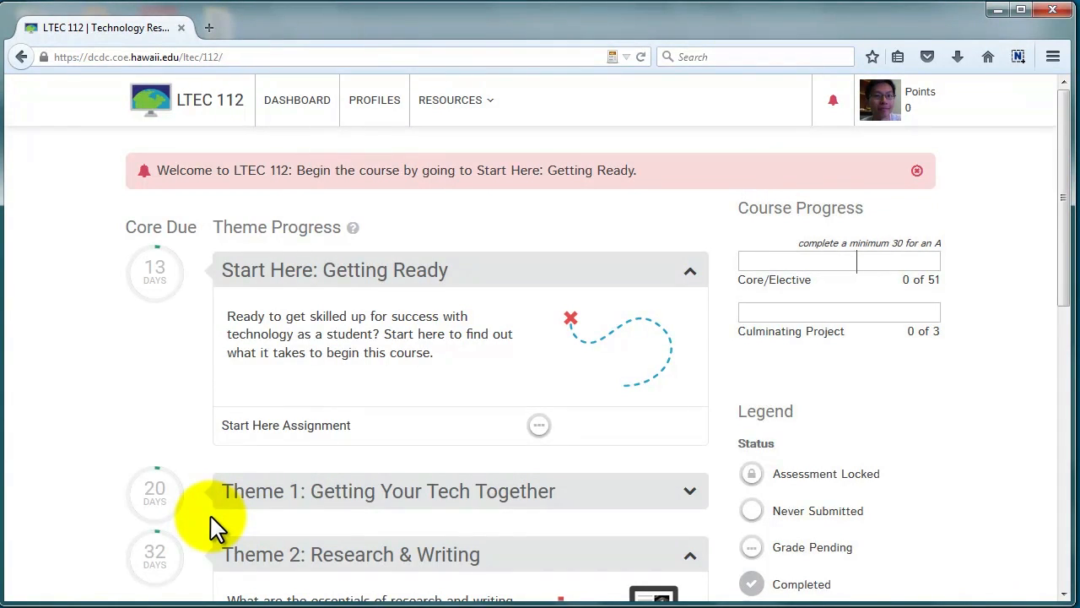
mouse_move(244, 312)
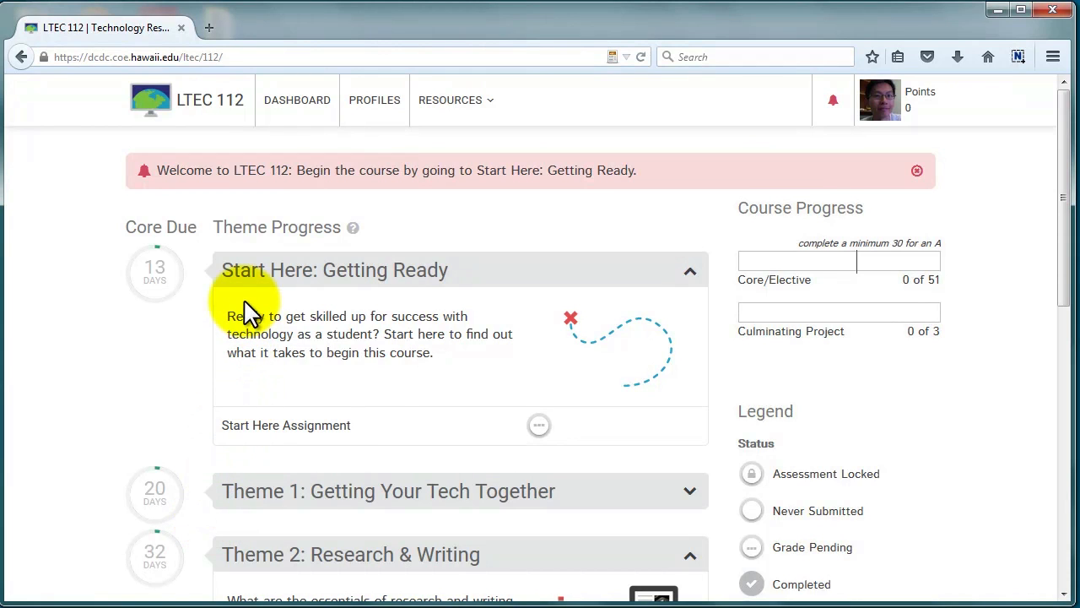
mouse_move(460, 291)
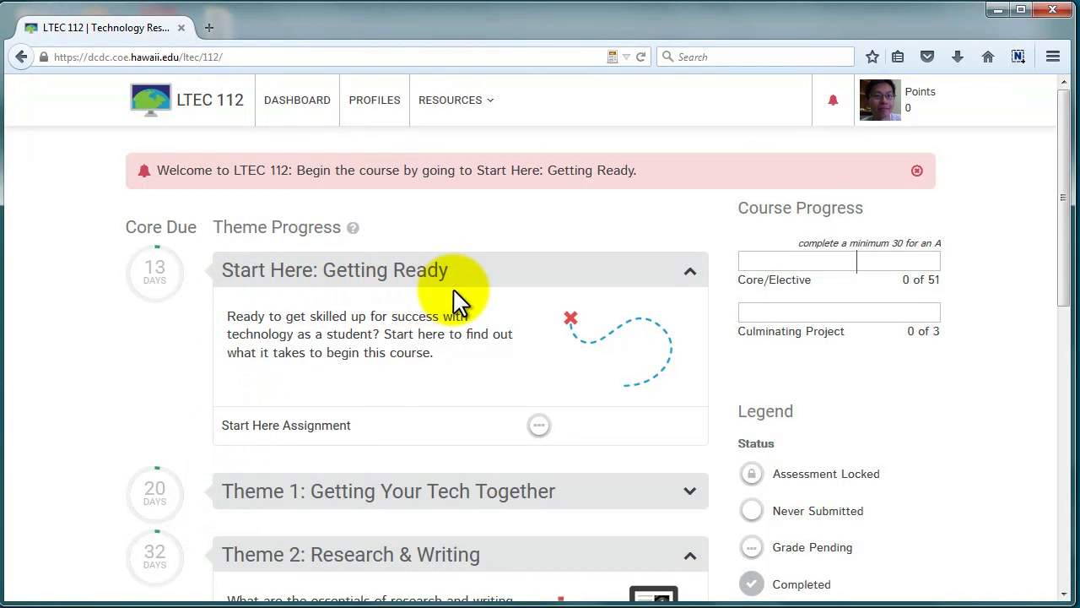